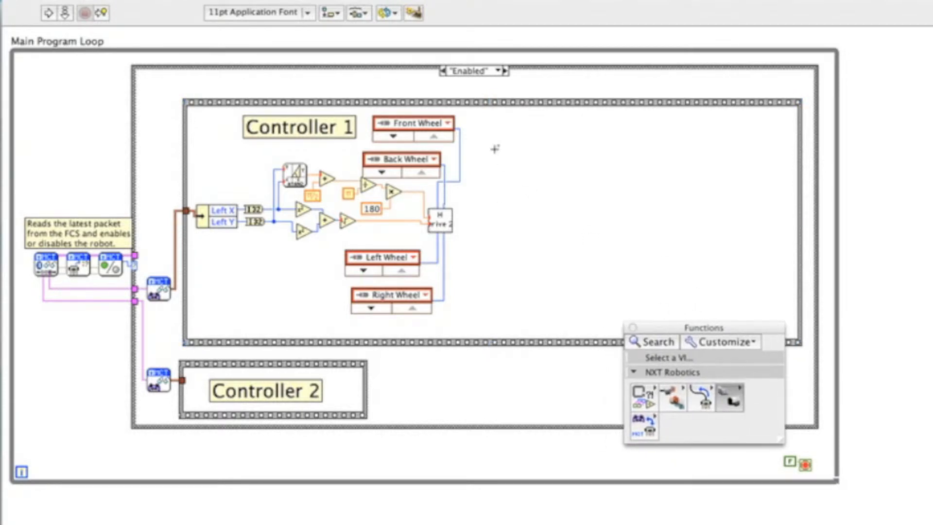
pyautogui.moveTo(231, 189)
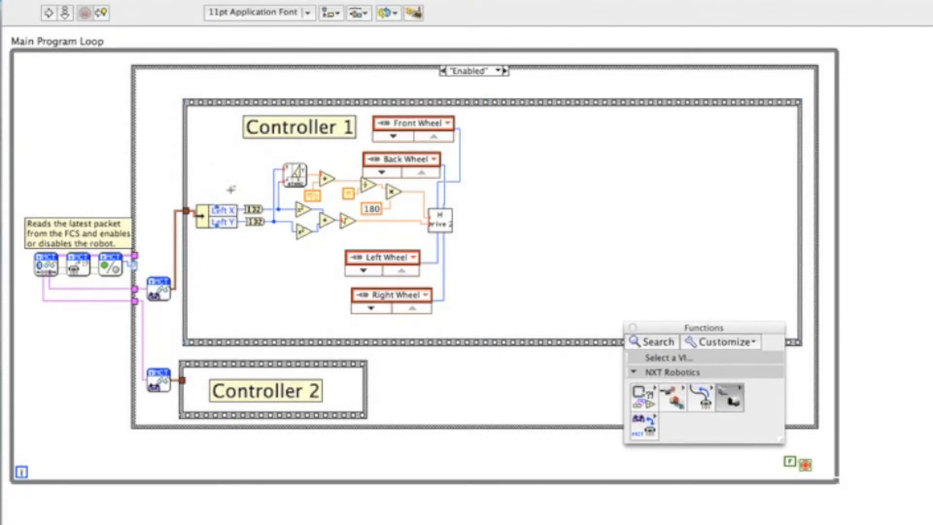
pyautogui.moveTo(363, 263)
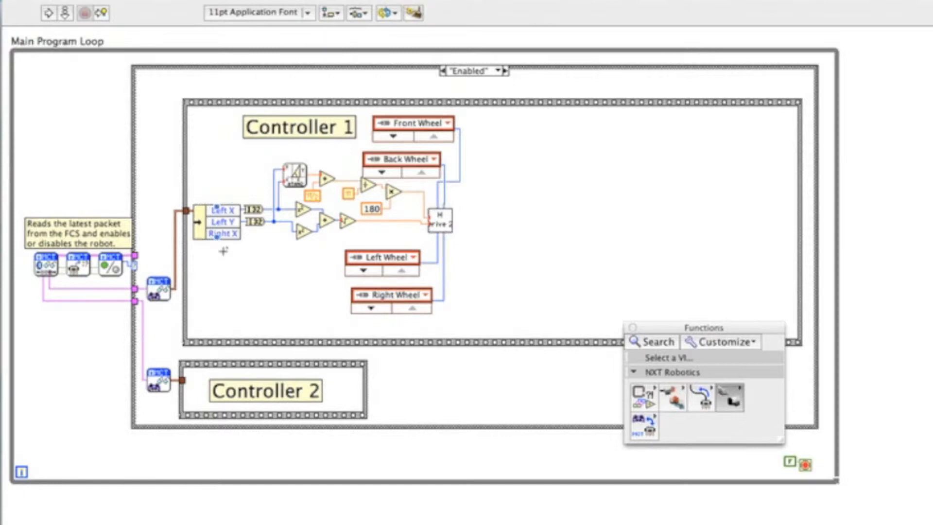
pyautogui.moveTo(222, 243)
pyautogui.write('Right X will control the spin/rotation.')
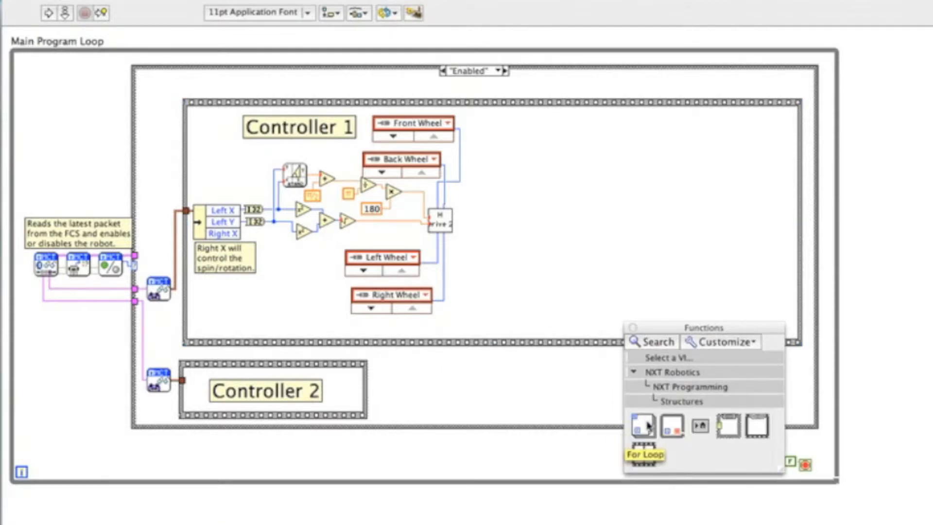
pyautogui.moveTo(728, 427)
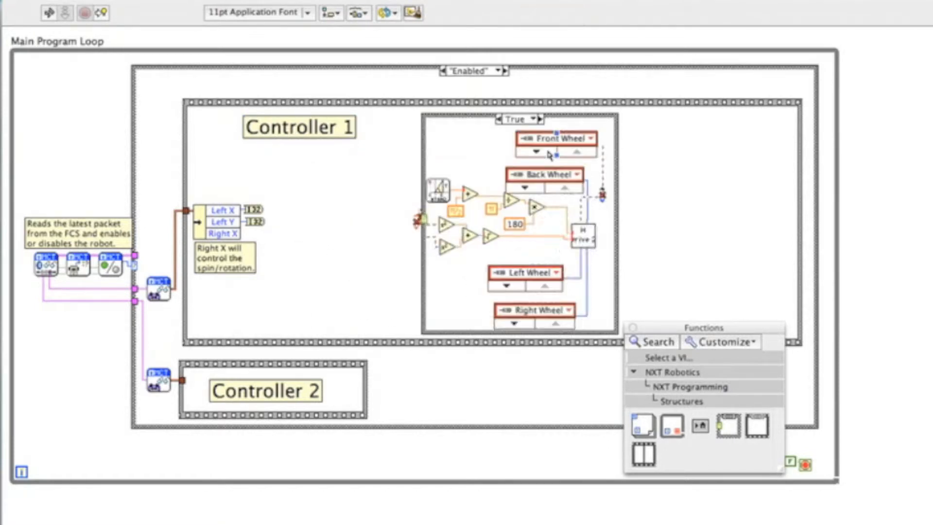
# Step: Resize the case structure so it encloses the Controller 1 wheel-drive code
pyautogui.click(426, 172)
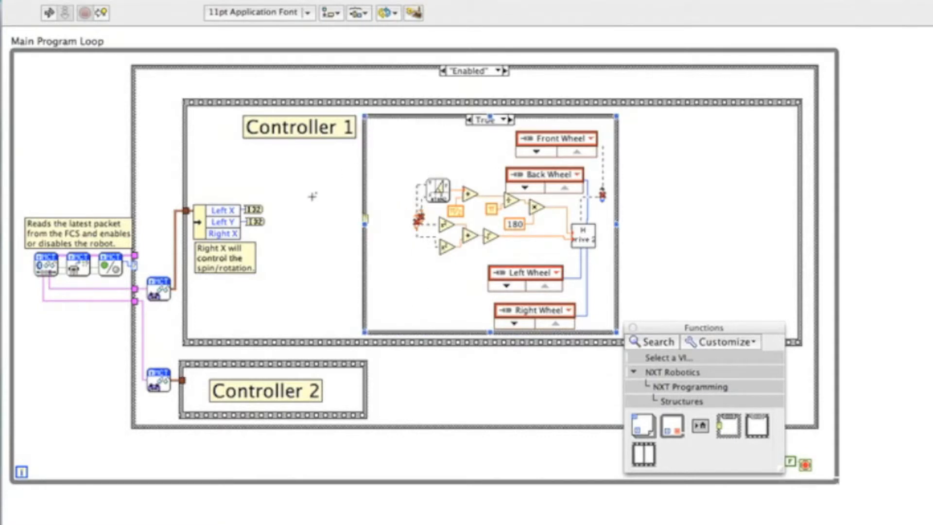
pyautogui.moveTo(256, 223)
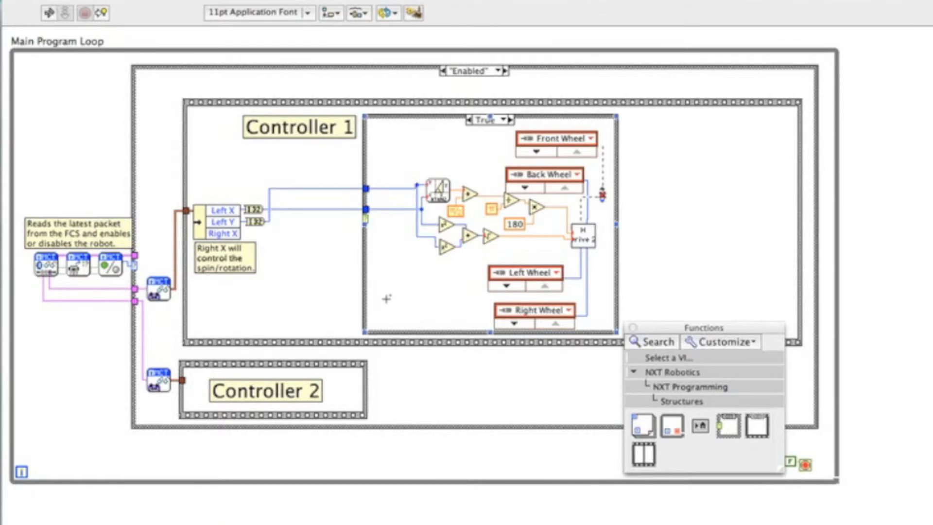
pyautogui.moveTo(610, 136)
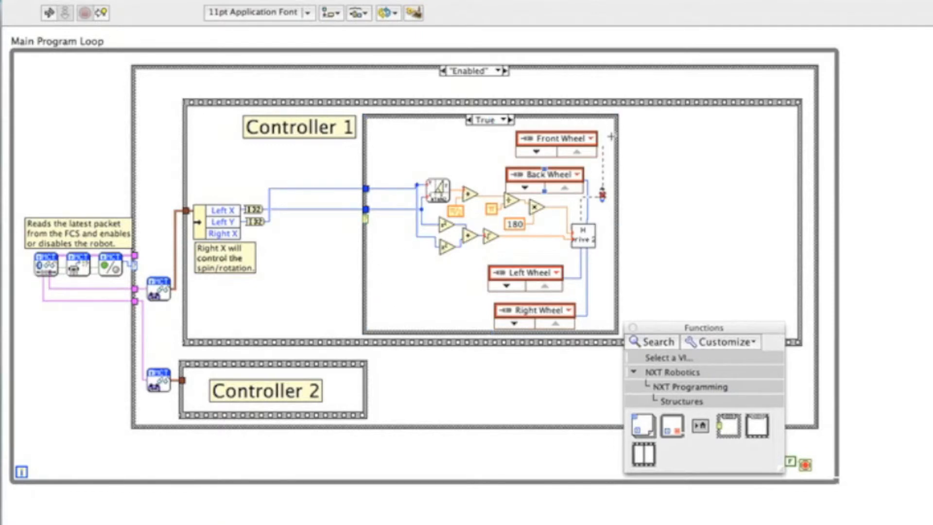
pyautogui.moveTo(602, 141)
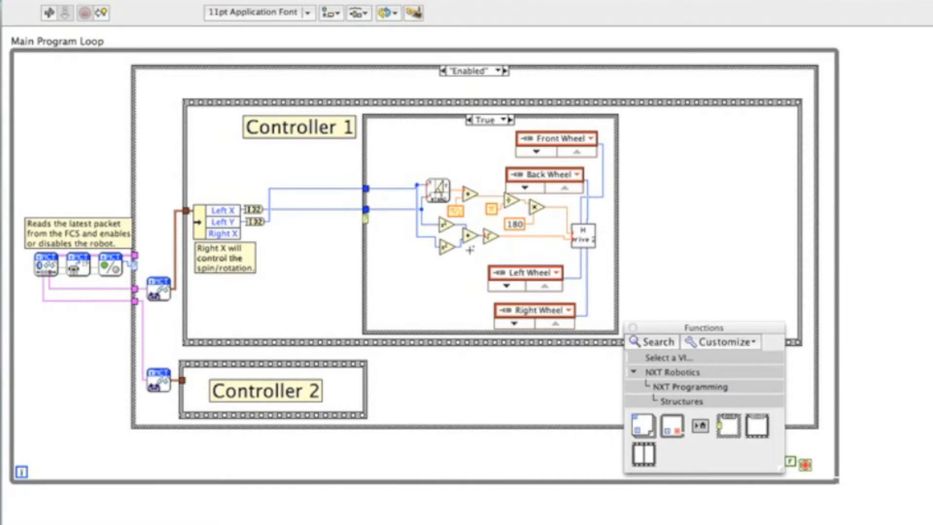
pyautogui.moveTo(384, 281)
pyautogui.write('F')
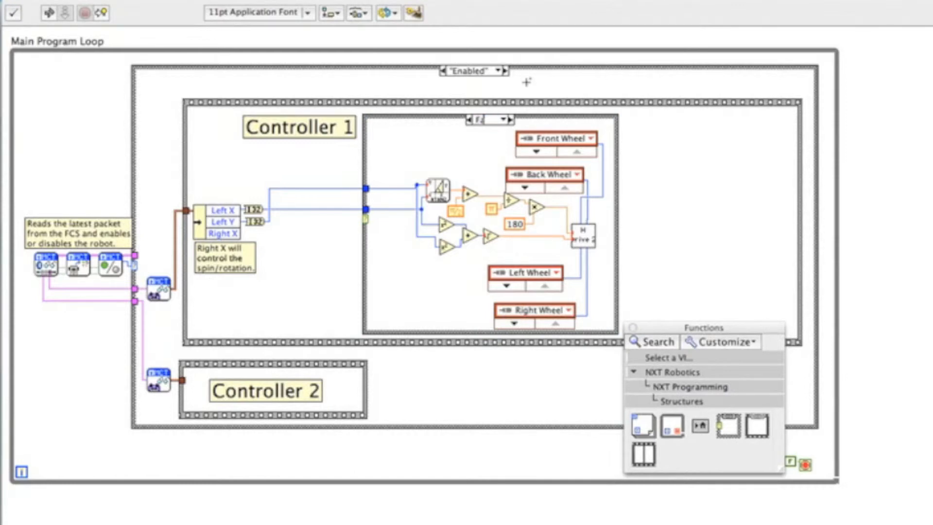
# Step: Name the drive-code case False, check that True is empty, and comment 'Not rotating, just driving.'
pyautogui.click(506, 120)
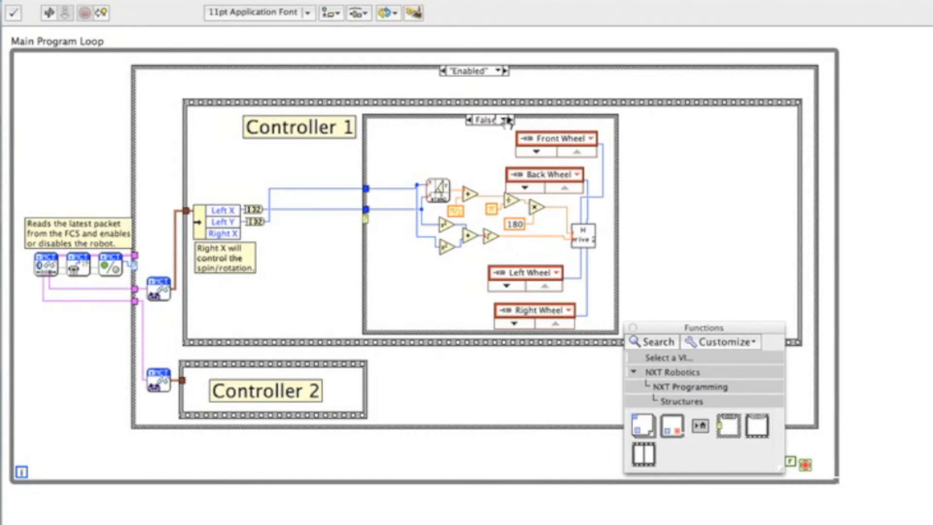
pyautogui.click(506, 121)
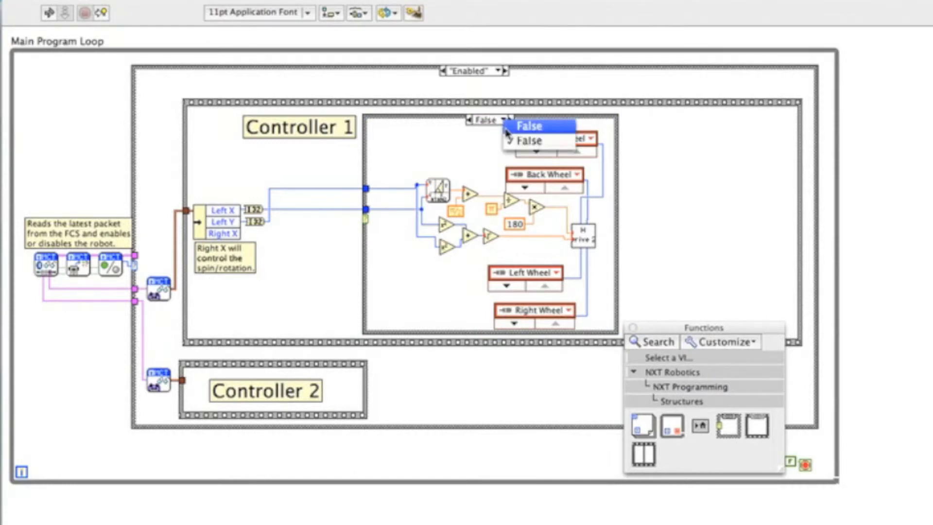
pyautogui.click(529, 140)
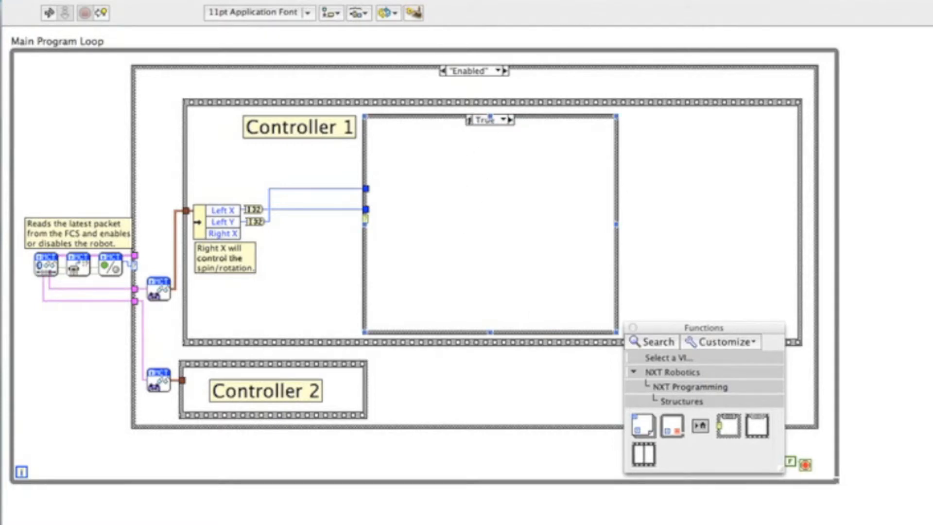
pyautogui.click(504, 119)
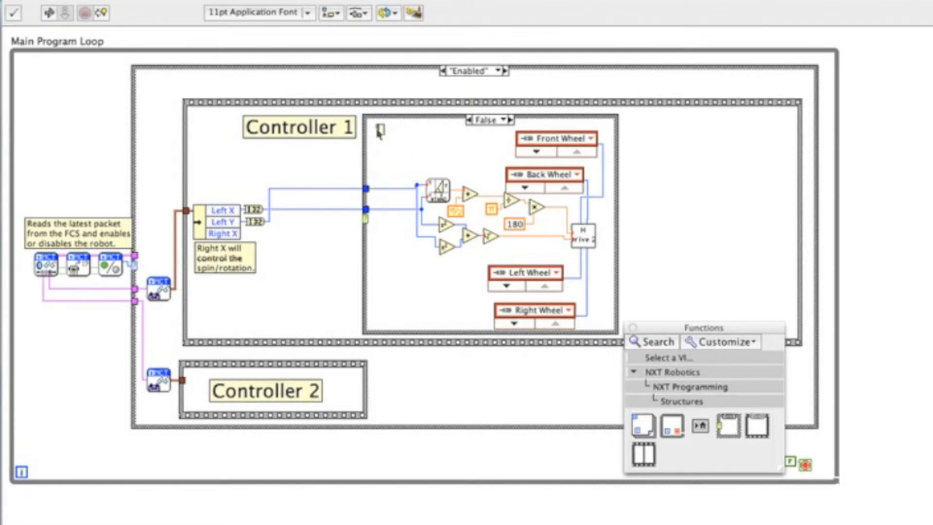
pyautogui.write('Not rotating, just driving.')
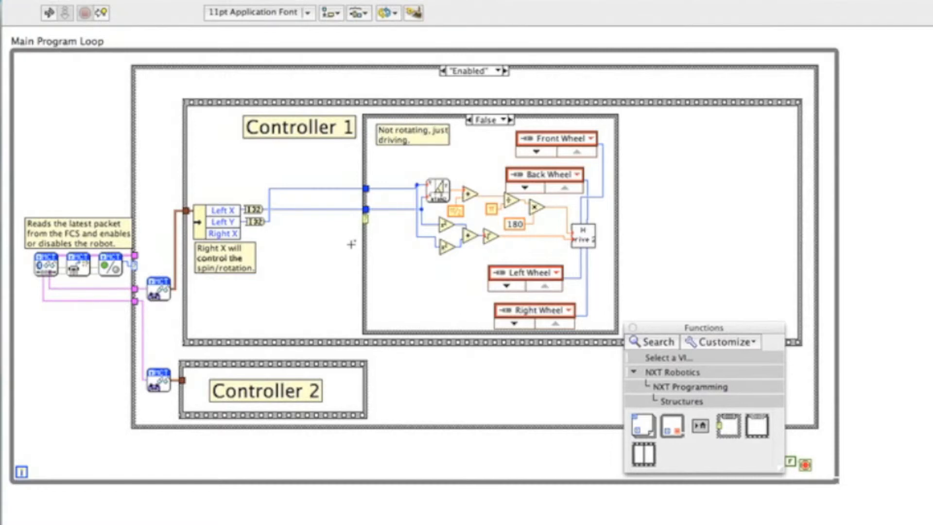
pyautogui.moveTo(685, 386)
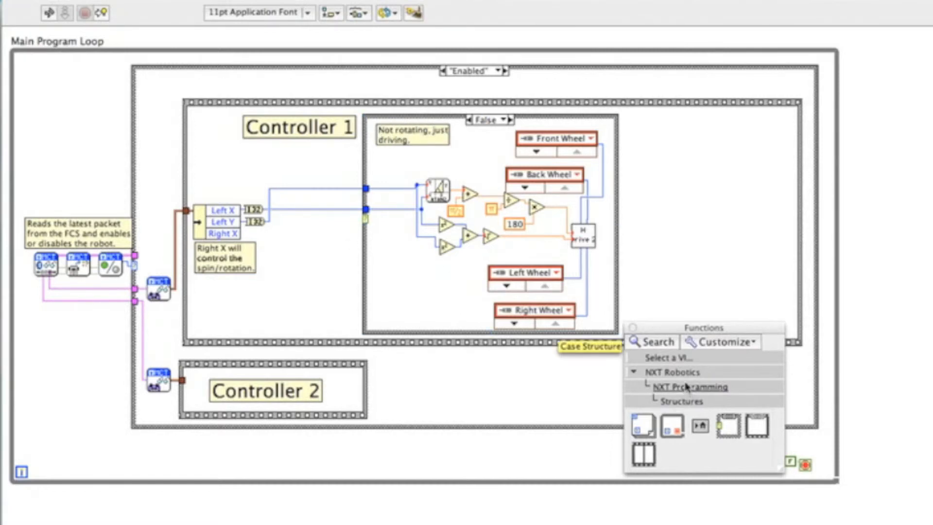
# Step: Drive the case selector with a Greater? test of processed Right X against constant 10
pyautogui.click(691, 387)
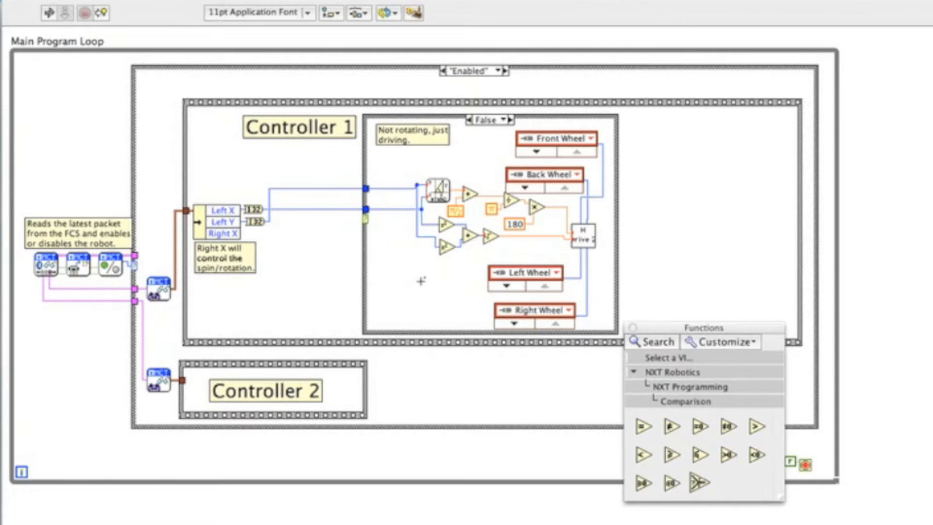
pyautogui.moveTo(700, 454)
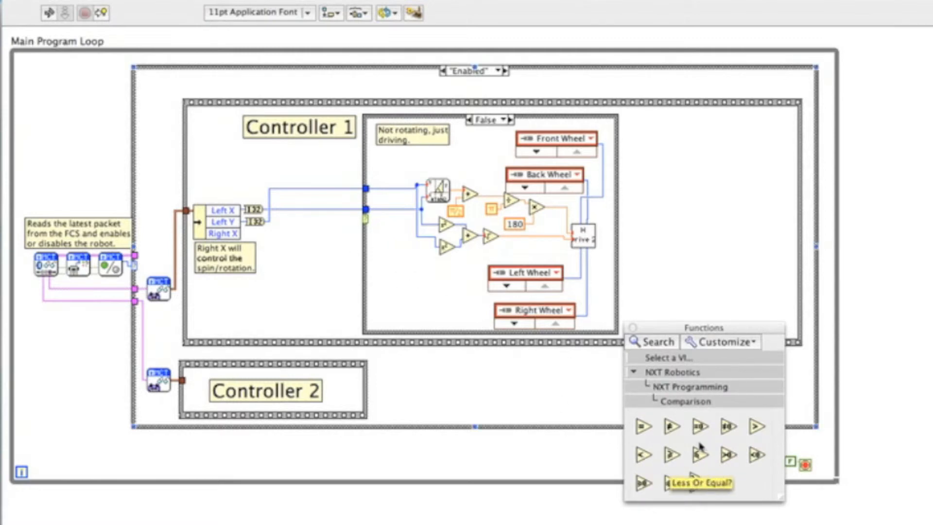
pyautogui.moveTo(757, 426)
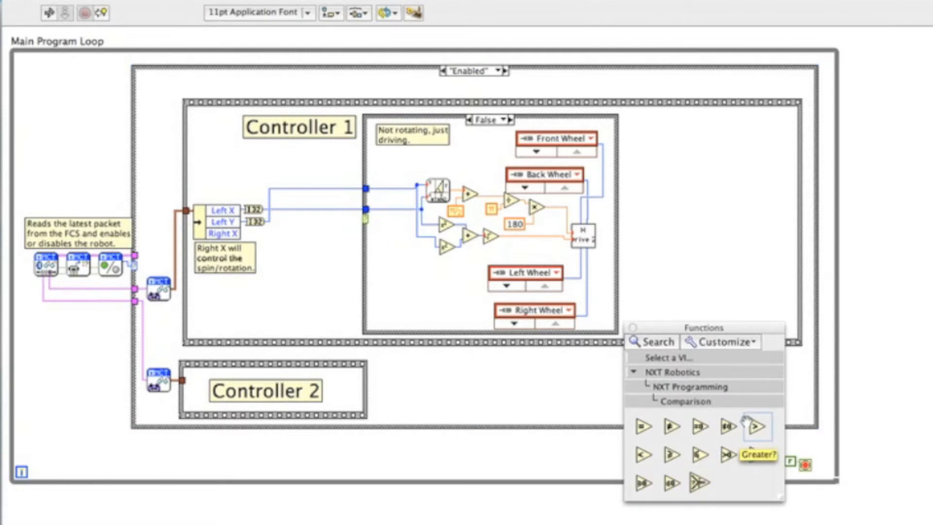
pyautogui.moveTo(297, 244)
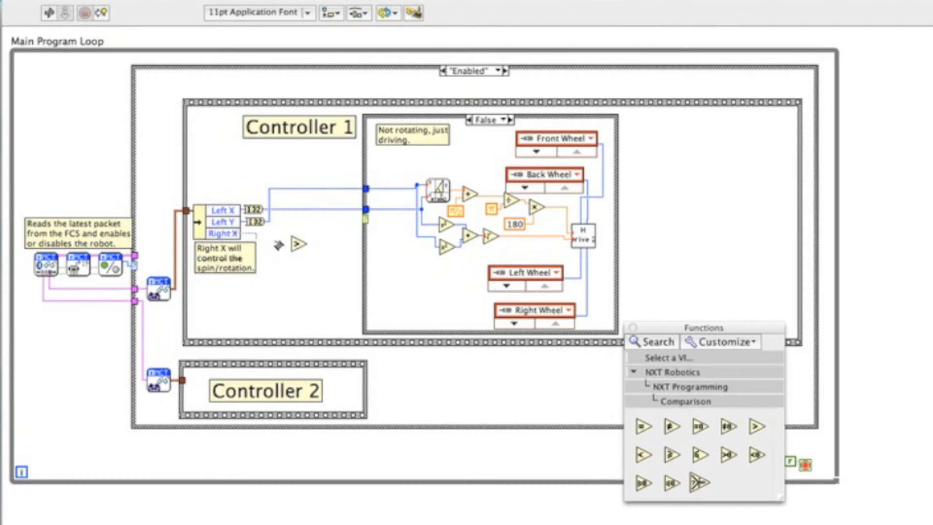
pyautogui.rightClick(297, 244)
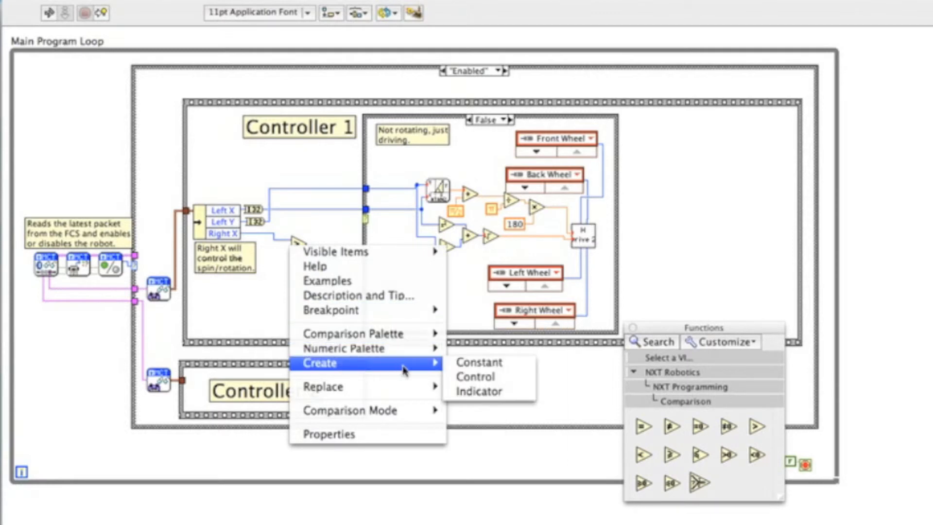
pyautogui.click(480, 361)
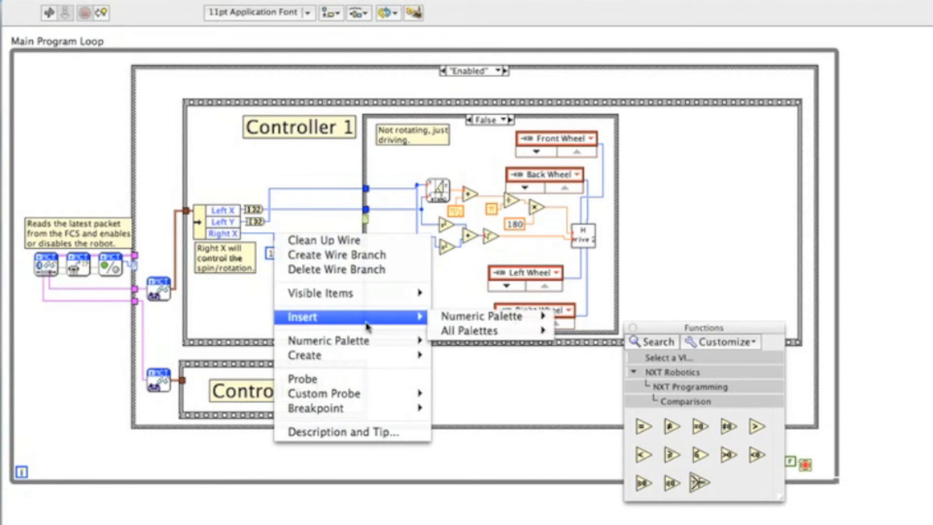
pyautogui.click(470, 316)
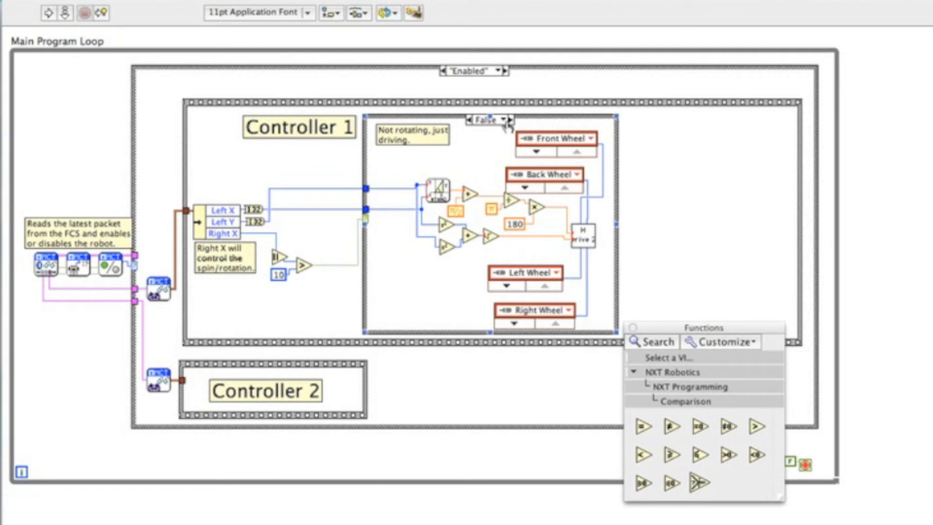
pyautogui.click(503, 120)
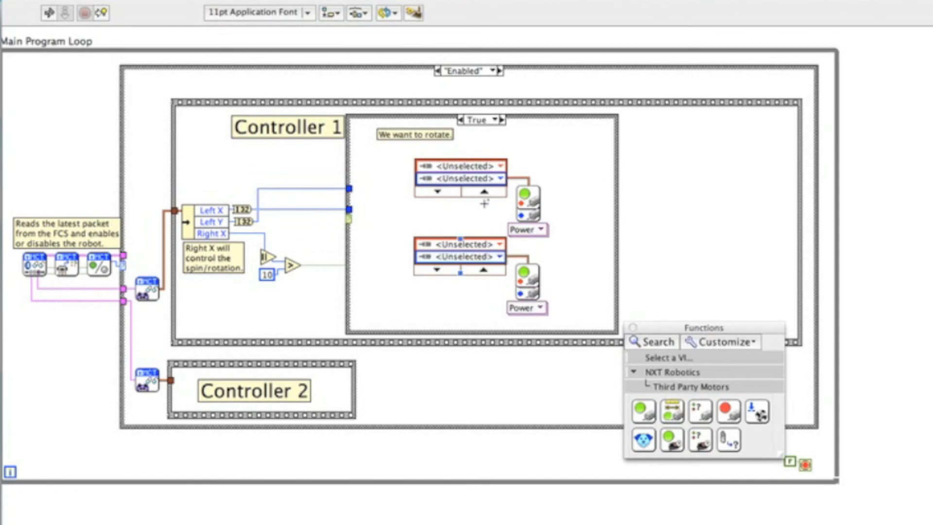
# Step: Set the True case's two motor blocks to Right/Left Wheel and Front/Back Wheel
pyautogui.click(498, 165)
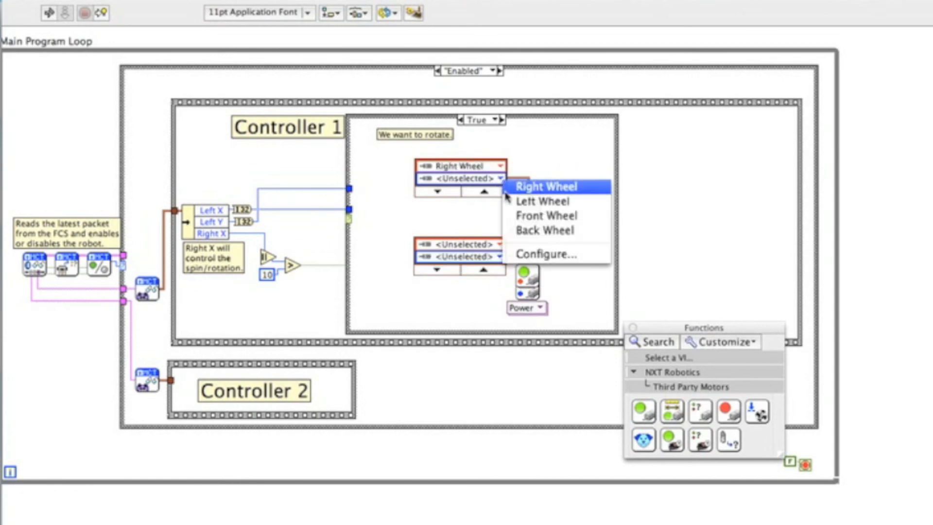
pyautogui.click(547, 201)
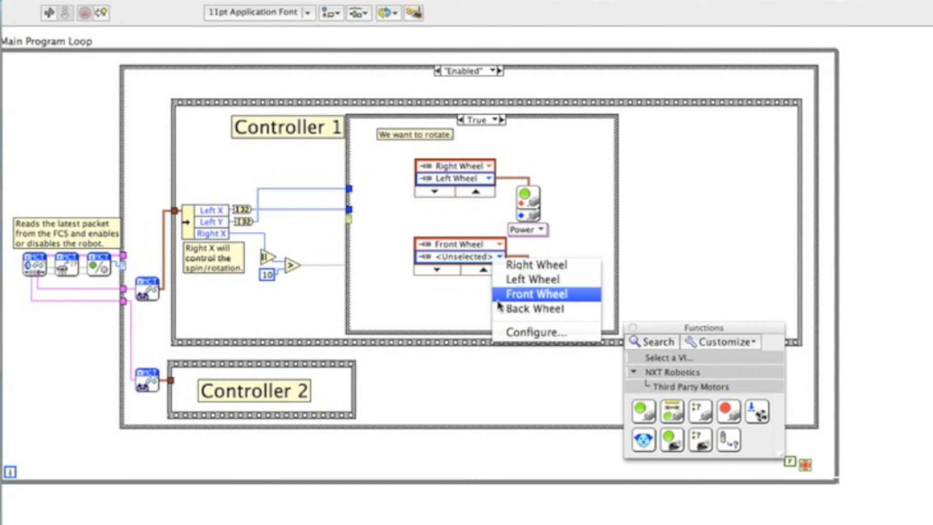
pyautogui.click(534, 308)
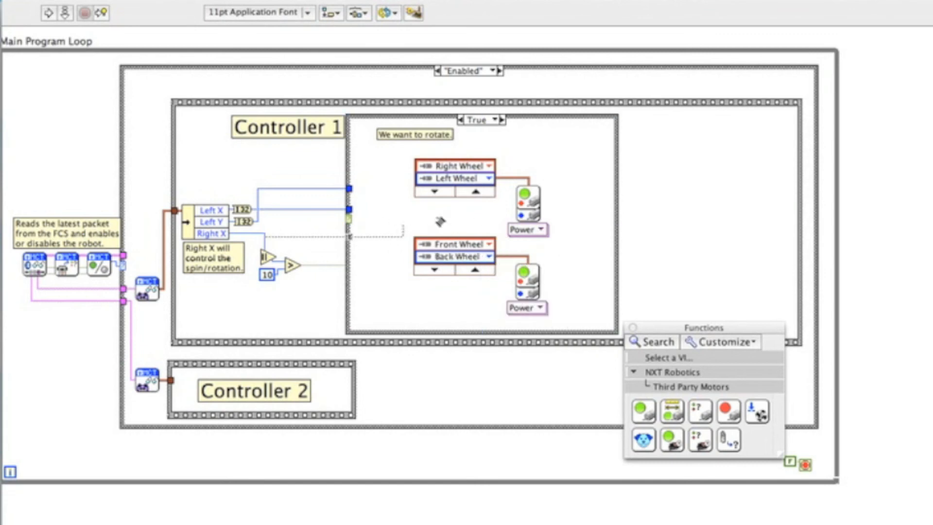